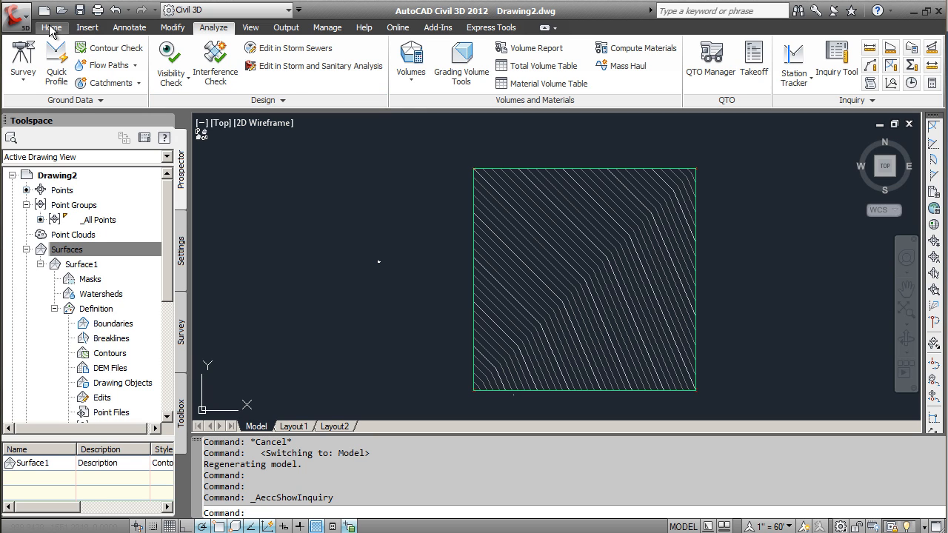
- Open the Inquiry Tool from the Analyze tab
click(51, 27)
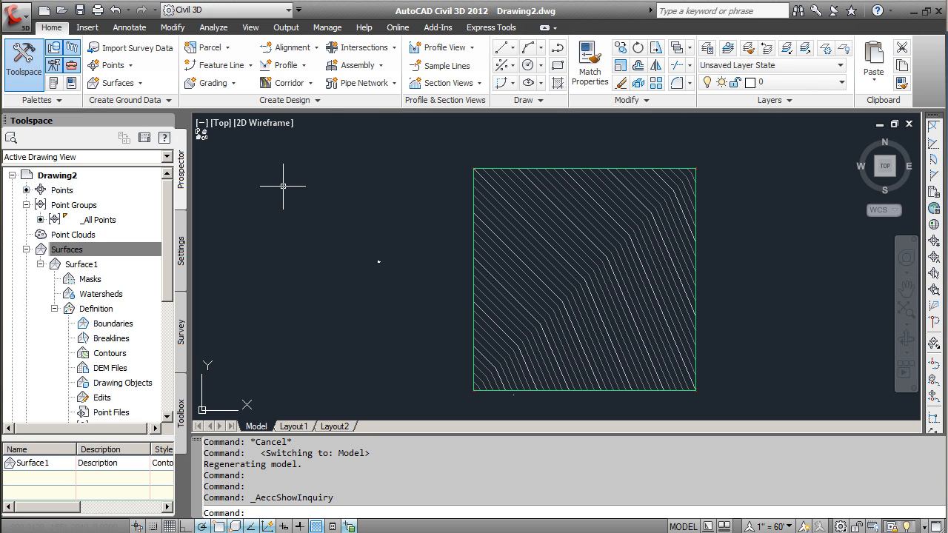
mouse_move(339, 175)
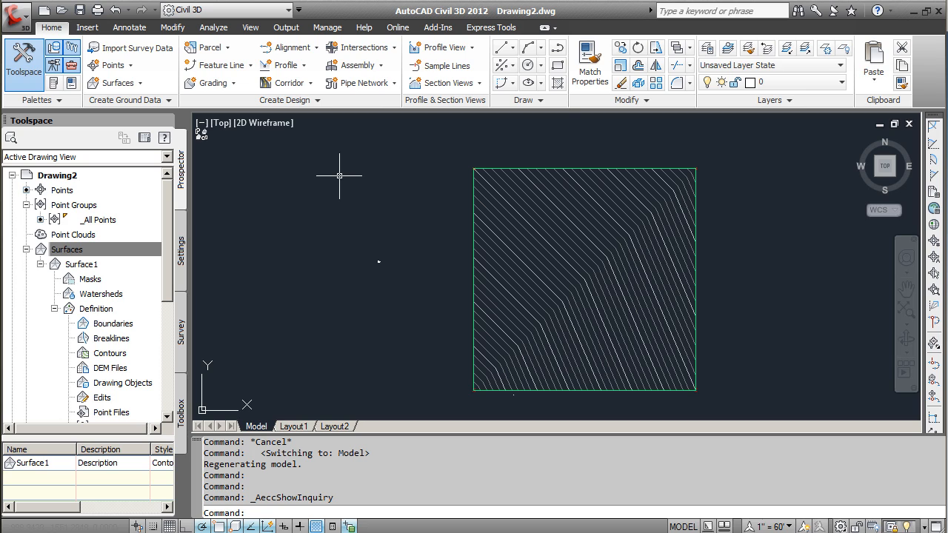
mouse_move(255, 111)
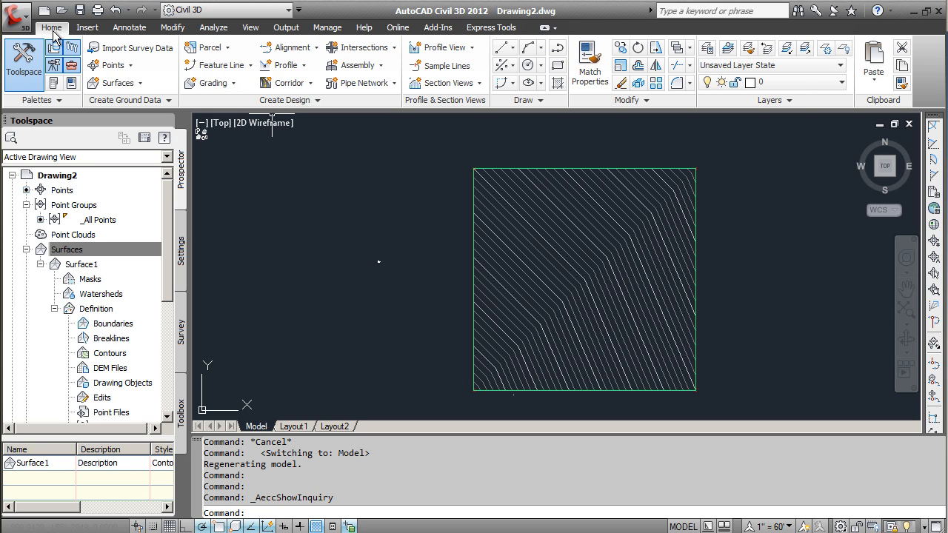
mouse_move(214, 27)
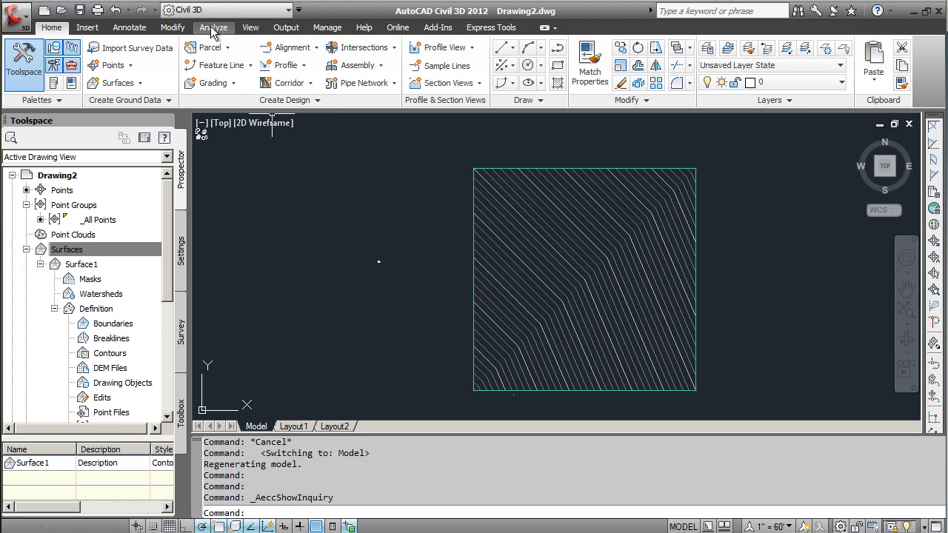
click(214, 28)
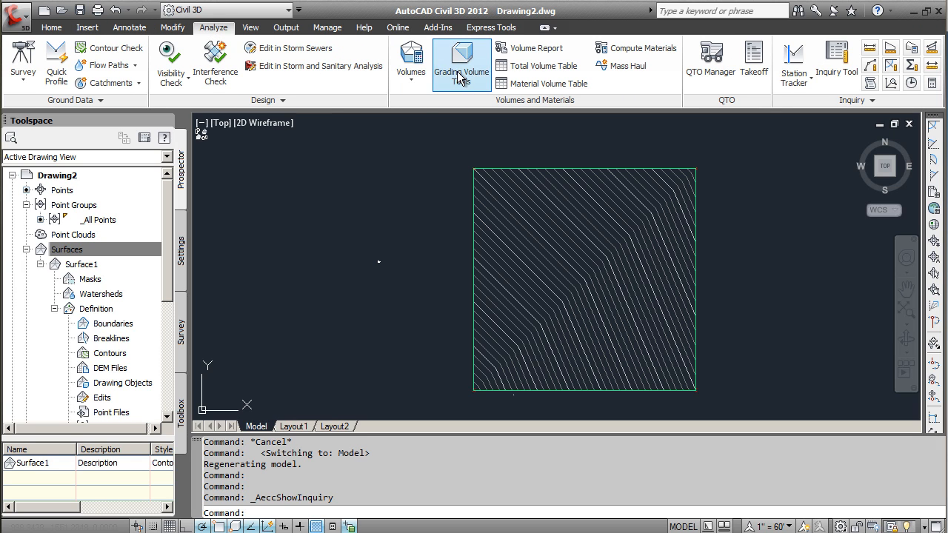
mouse_move(836, 51)
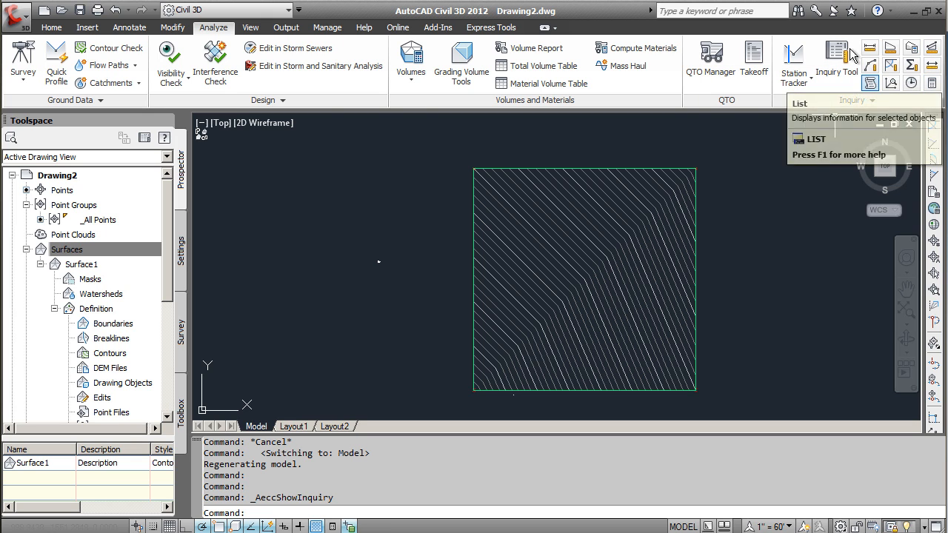
click(836, 60)
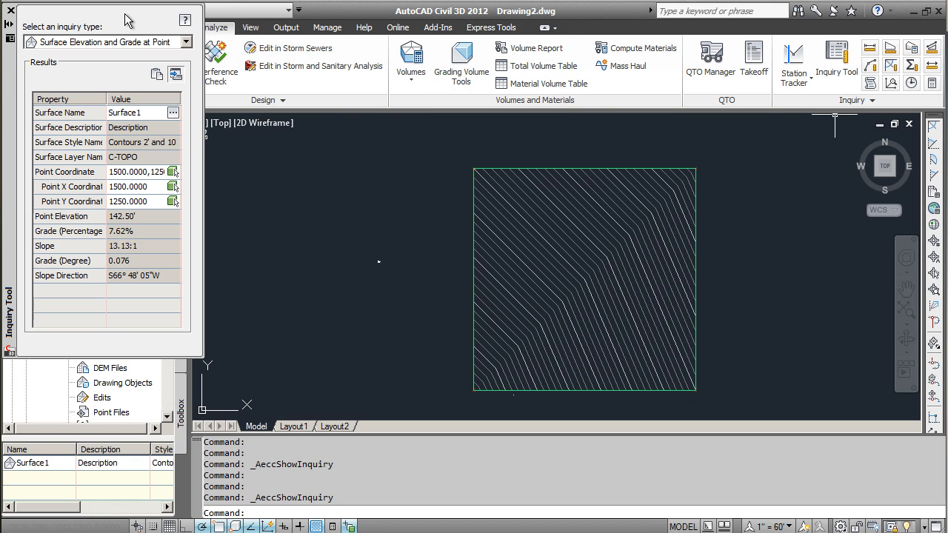
mouse_move(180, 47)
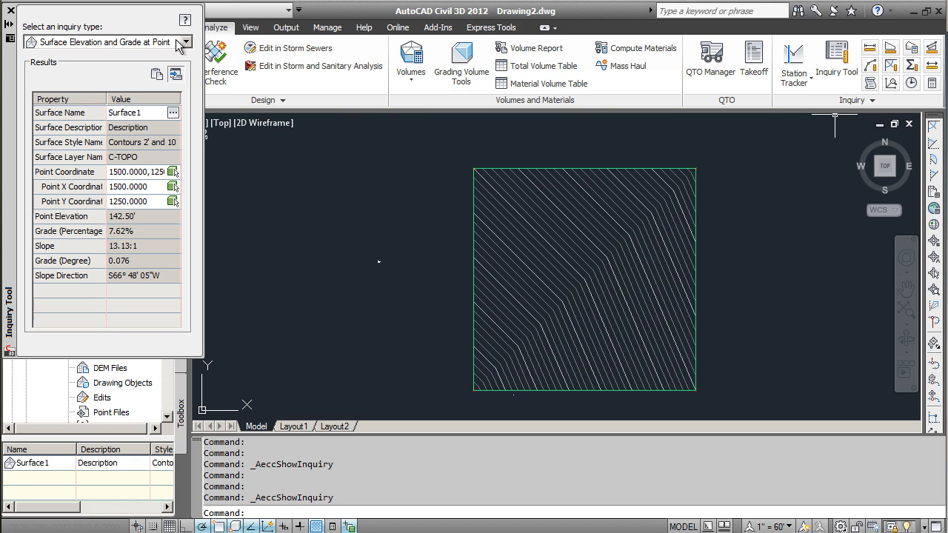
- Start a new inquiry of type Surface > Surface Elevation and Grade at Point
click(186, 42)
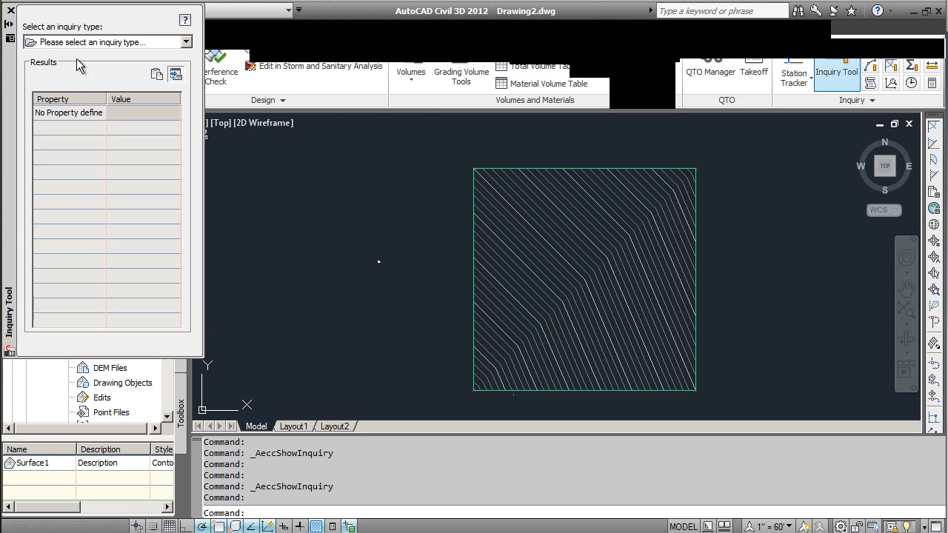
mouse_move(49, 49)
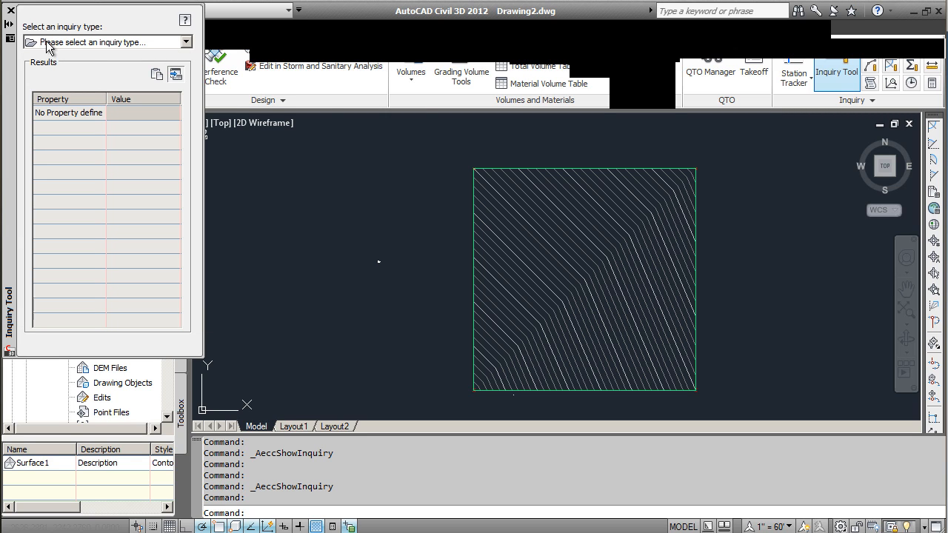
click(187, 42)
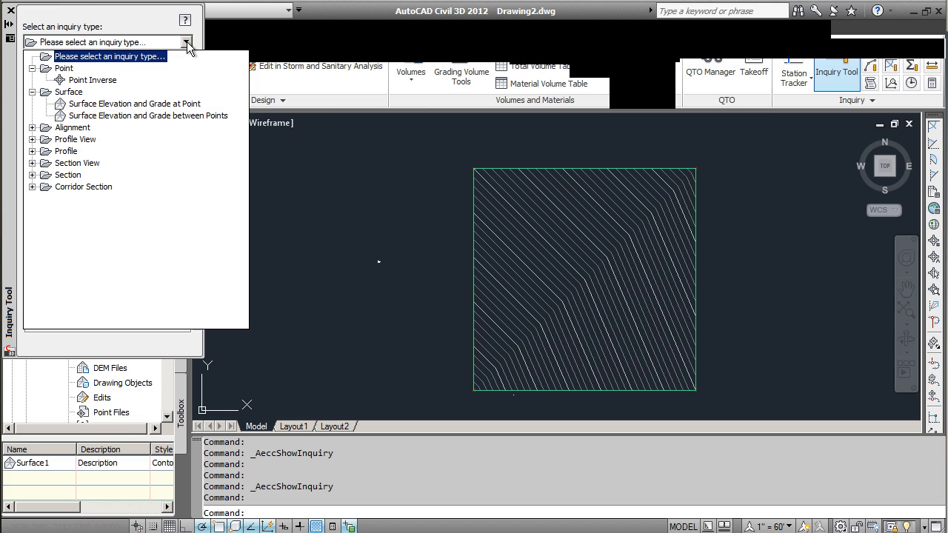
click(94, 79)
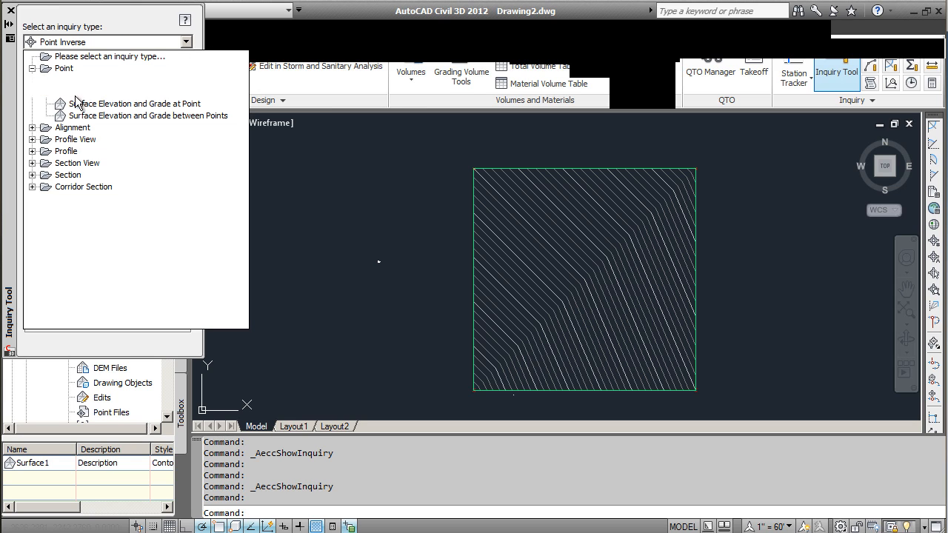
click(67, 174)
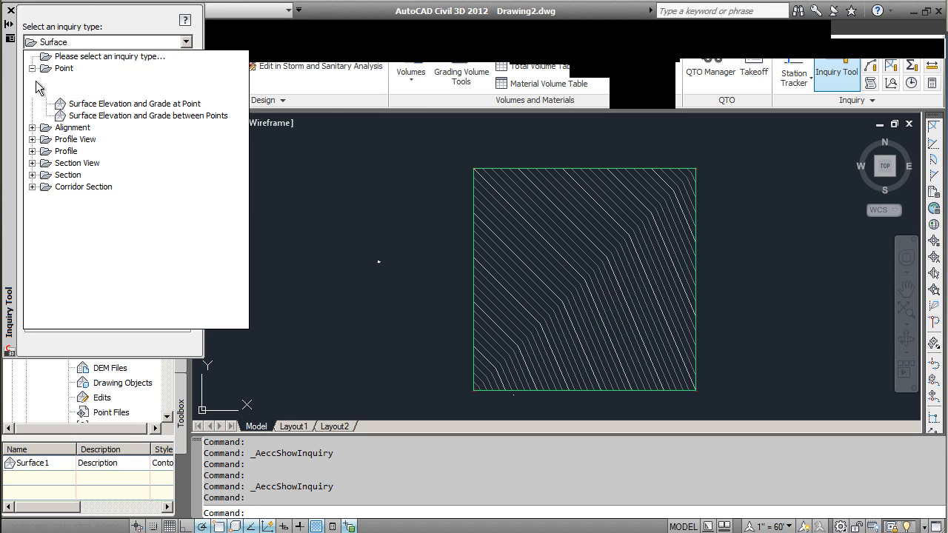
click(135, 104)
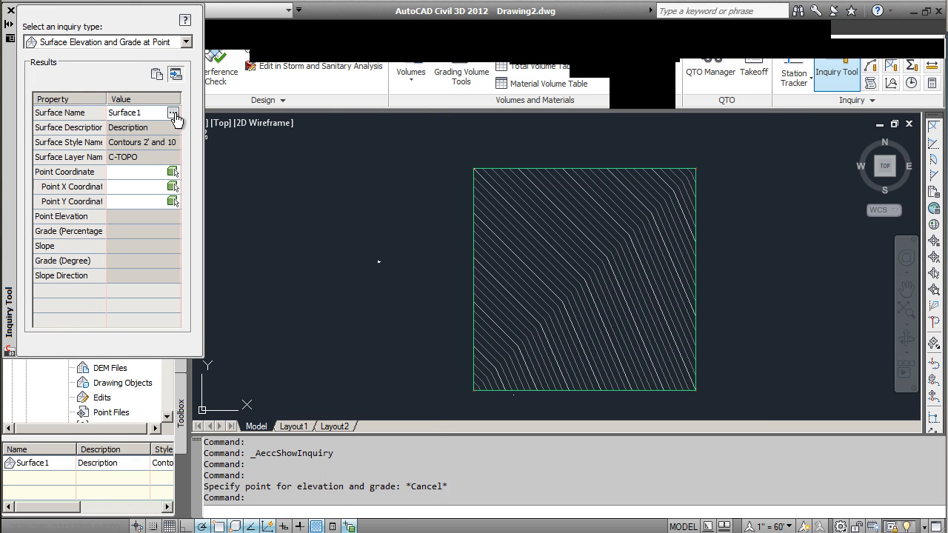
- Query Surface1 at 1500,1500: 150.00' elevation, 7.07% grade, S45°W slope direction
click(173, 113)
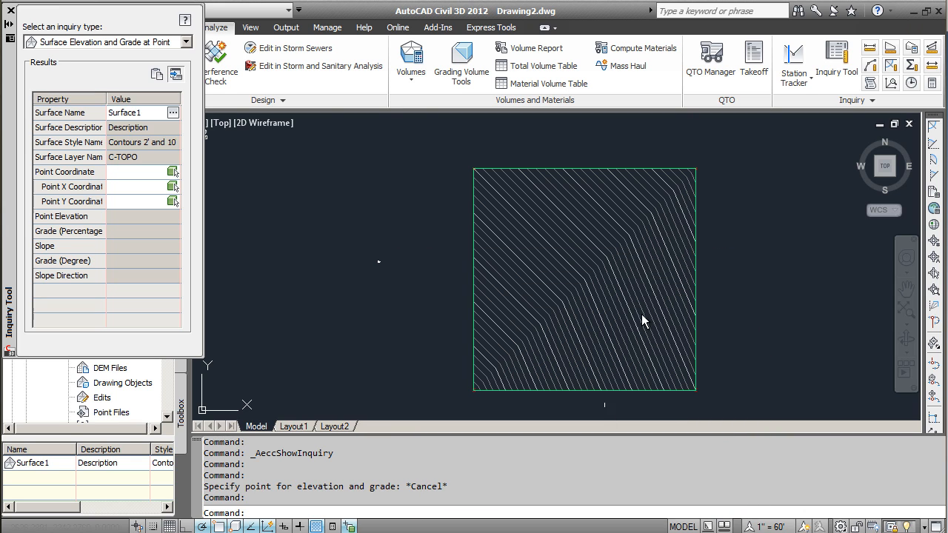
mouse_move(275, 184)
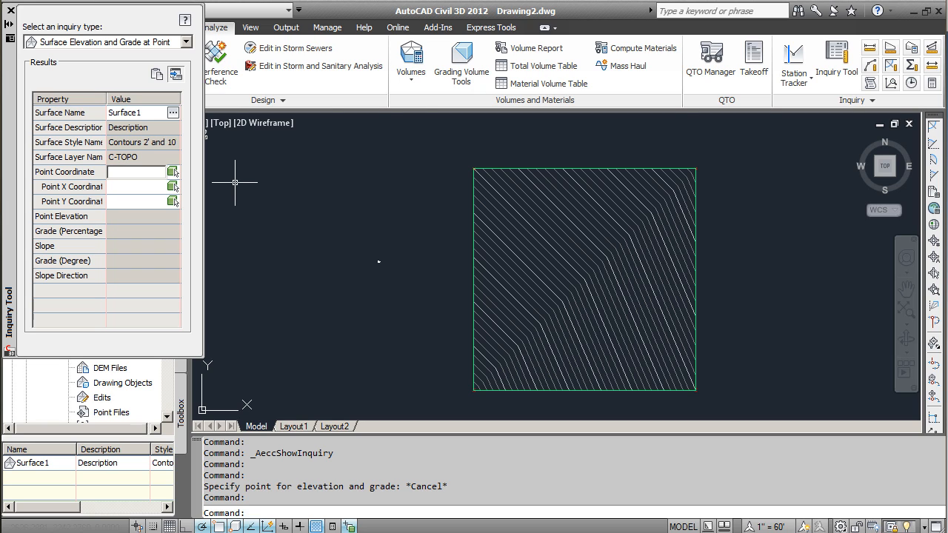
text(1)
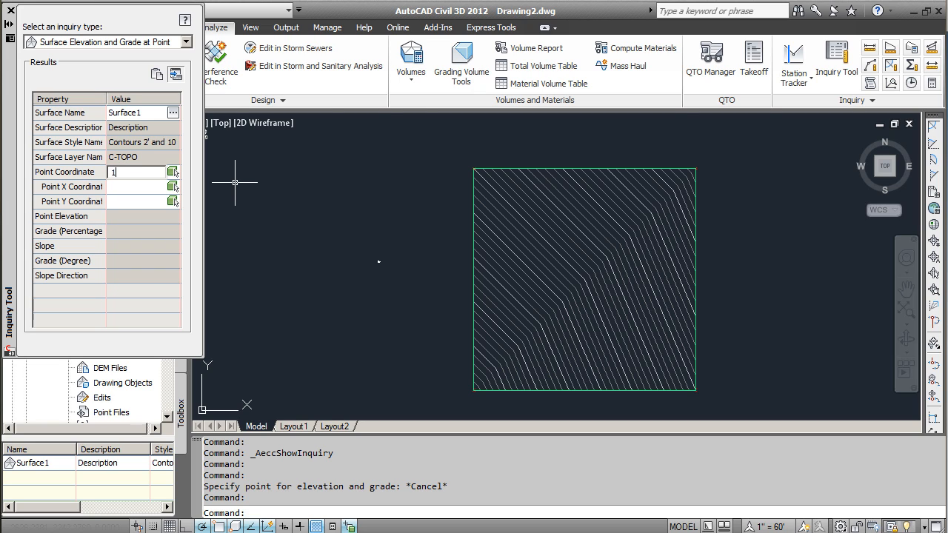
text(500,)
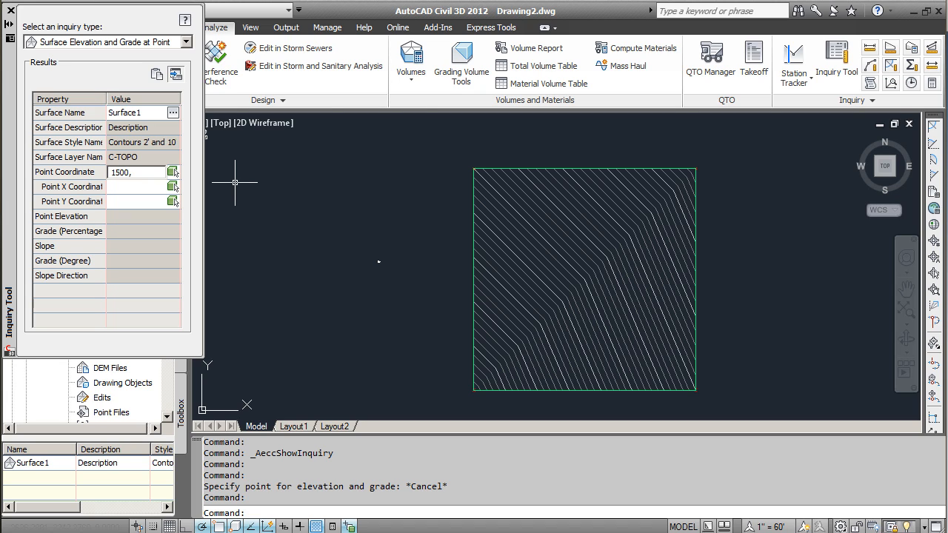
text(1500)
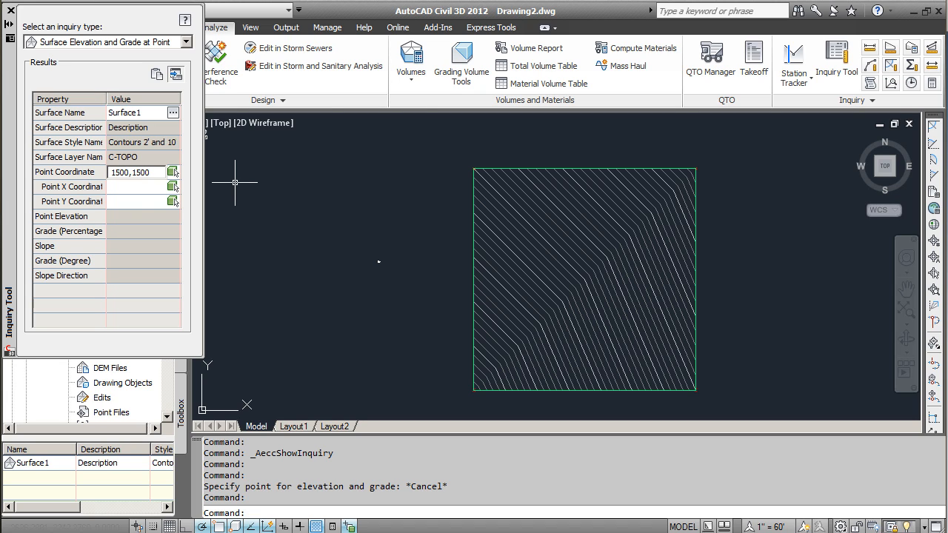
click(560, 267)
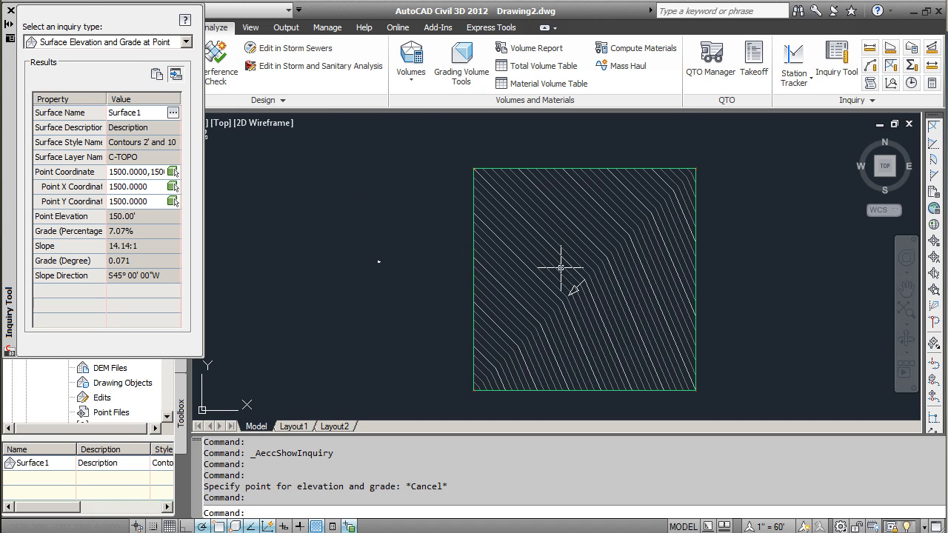
mouse_move(435, 250)
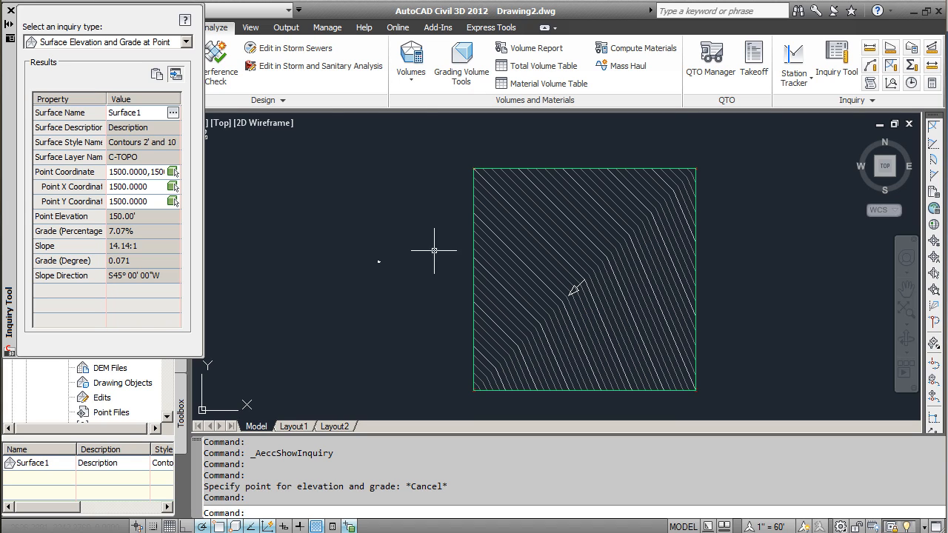
mouse_move(252, 206)
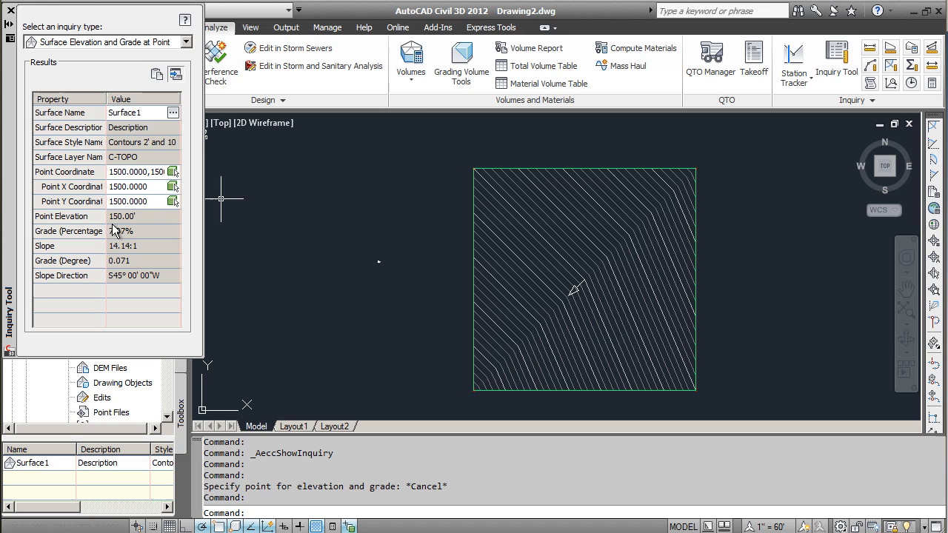
mouse_move(633, 246)
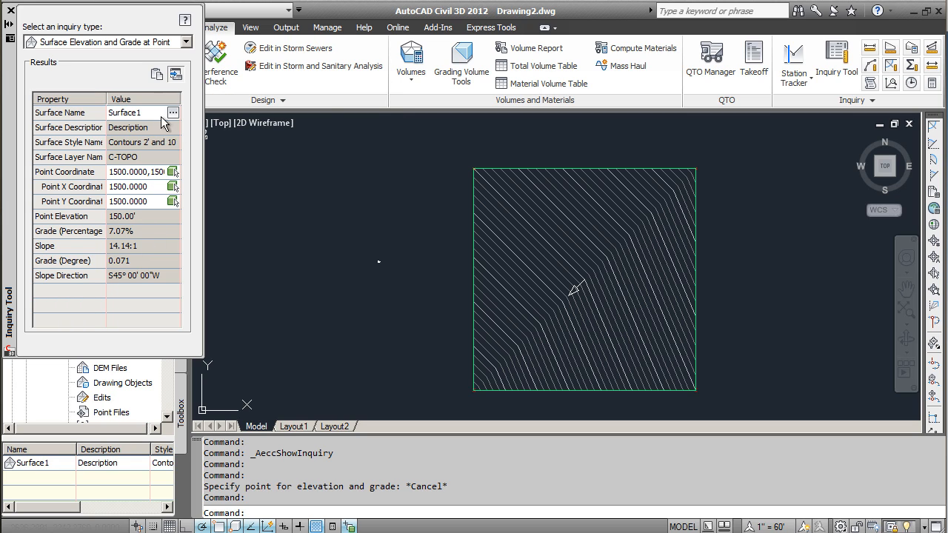
mouse_move(136, 241)
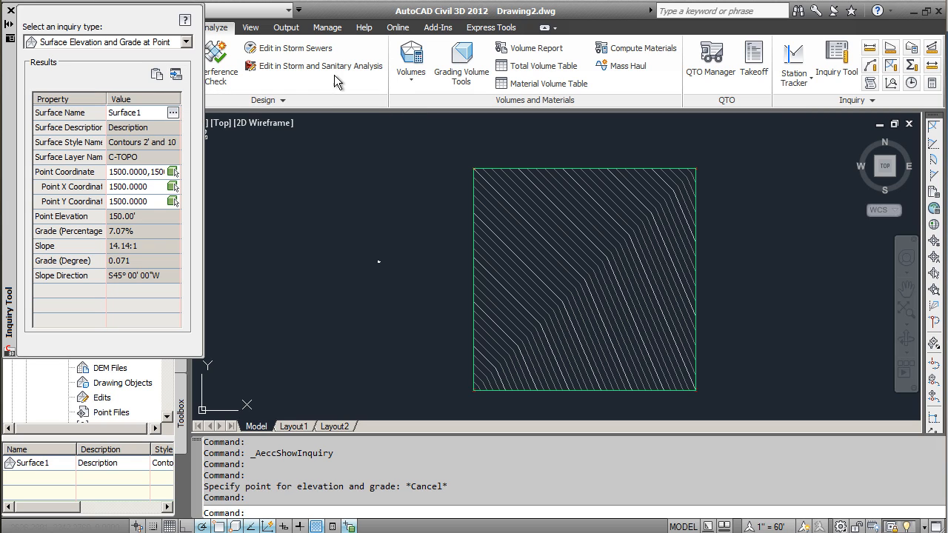
mouse_move(88, 80)
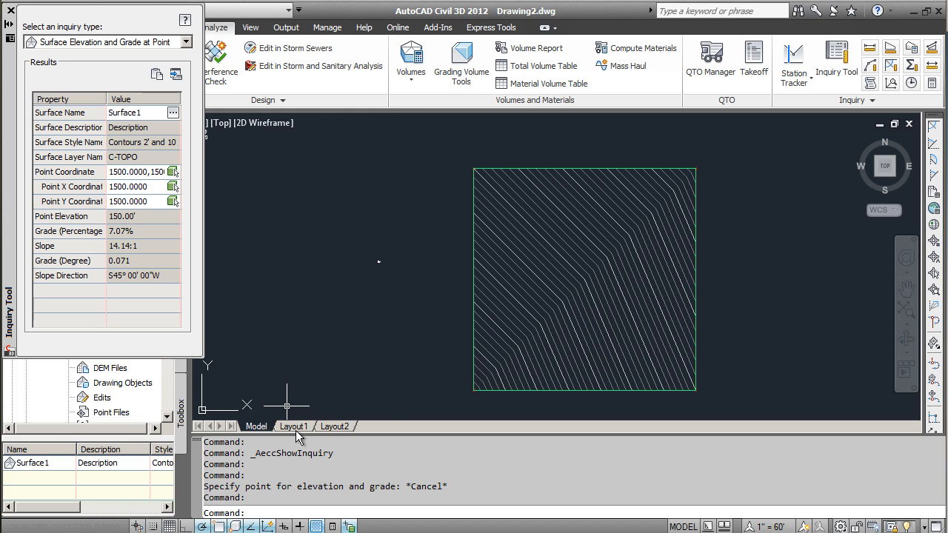
- Paste the inquiry results onto Layout1 and open the pasted text in MText Edit
click(293, 426)
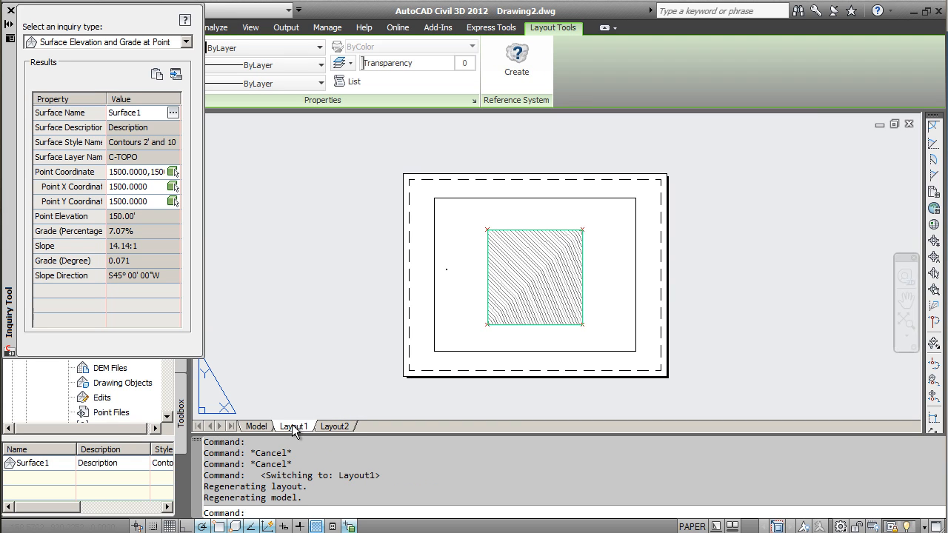
mouse_move(479, 250)
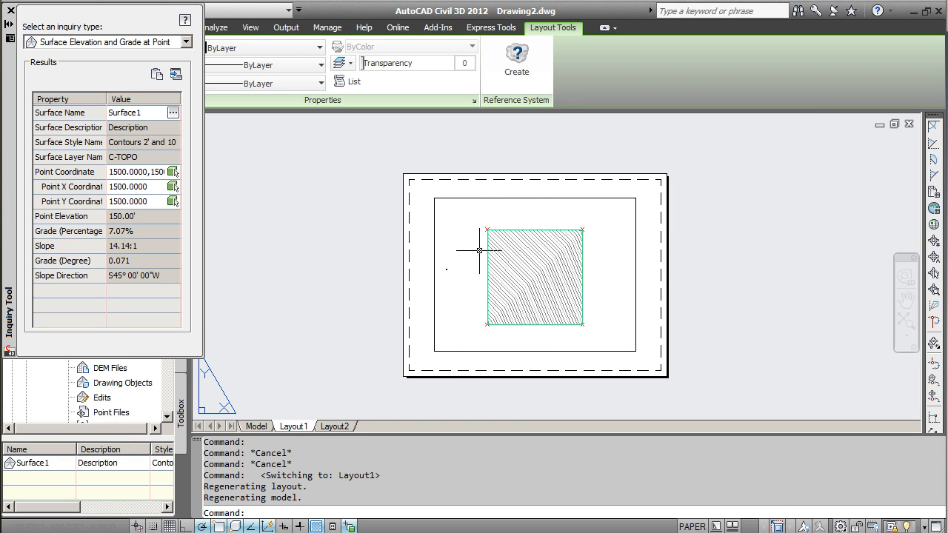
mouse_move(456, 290)
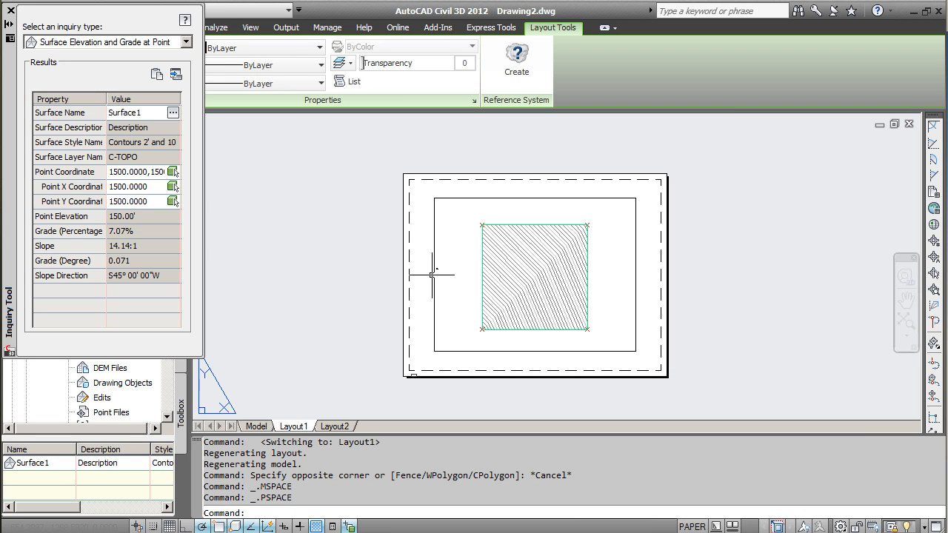
mouse_move(613, 233)
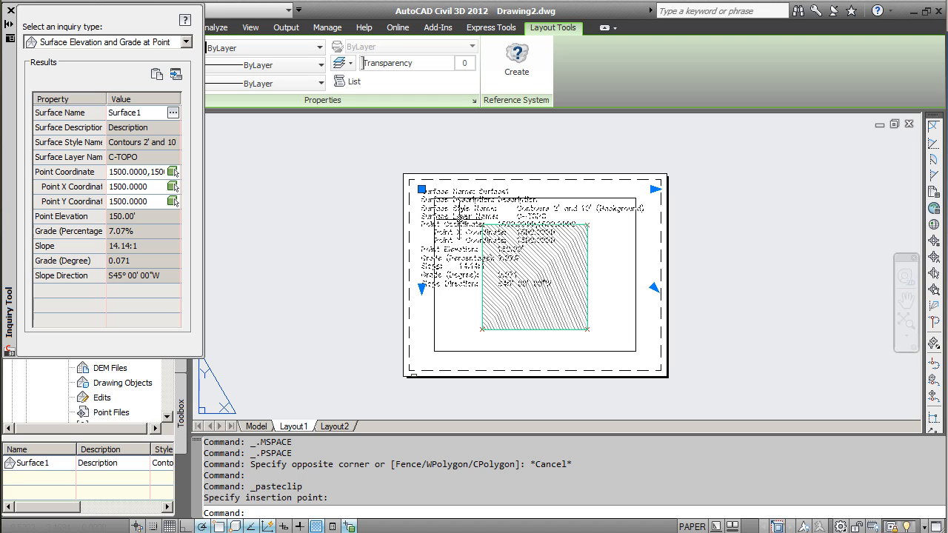
right_click(459, 226)
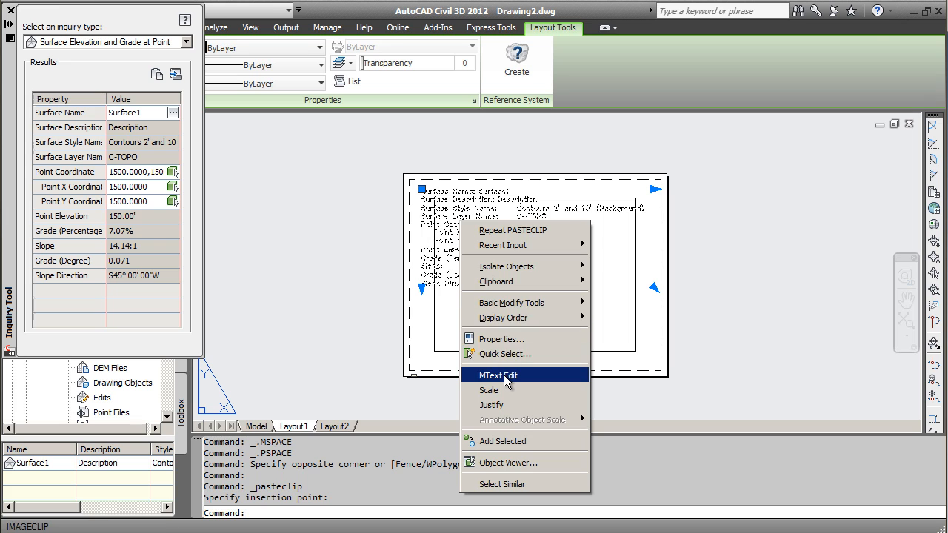
click(498, 376)
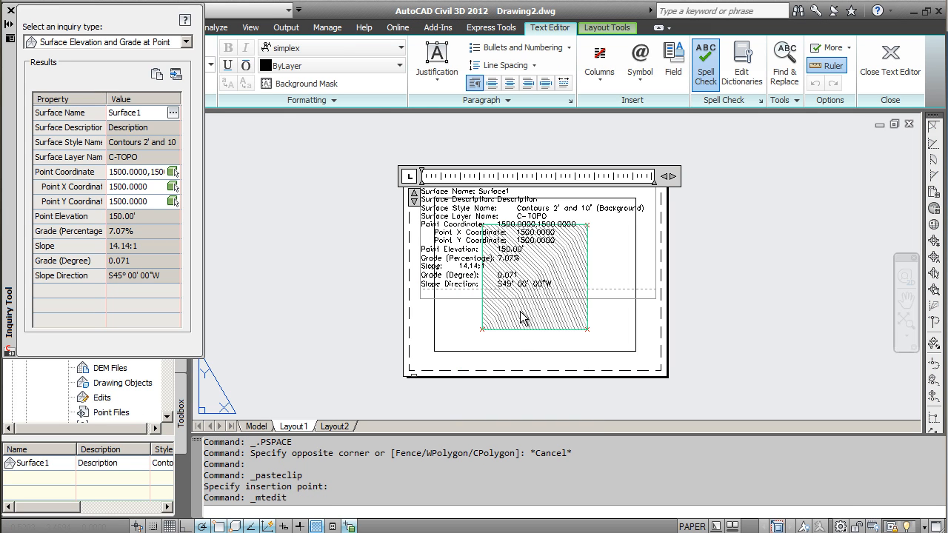
mouse_move(20, 20)
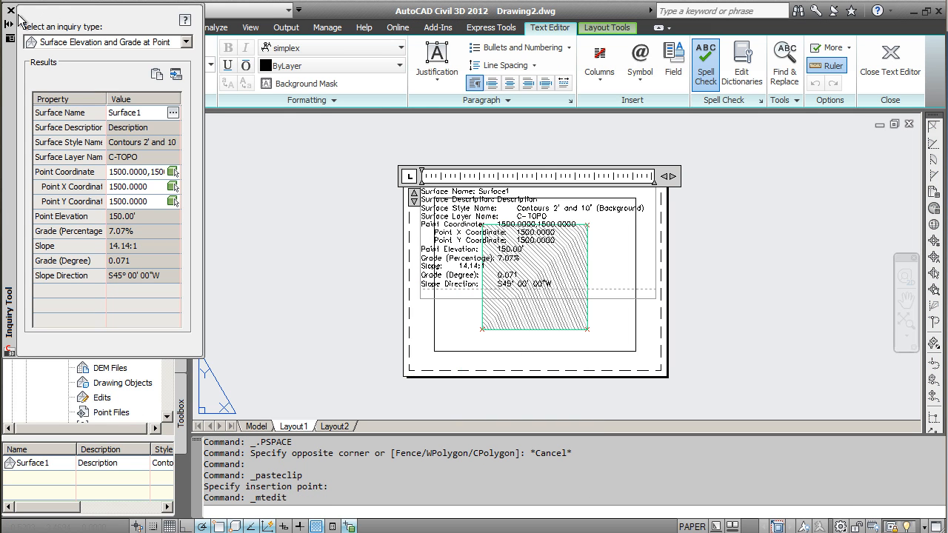
- Close the Inquiry Tool and close the Text Editor with text height 0.1
click(12, 8)
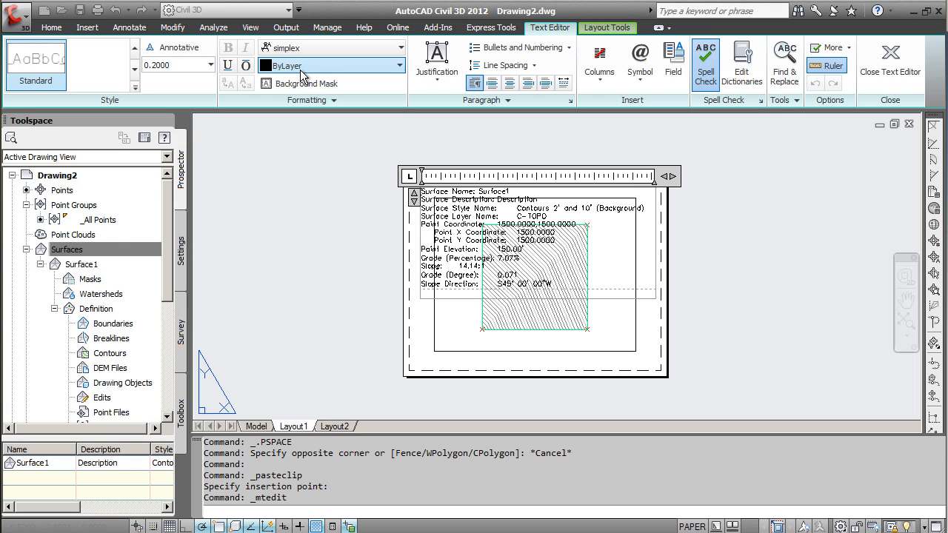
mouse_move(129, 59)
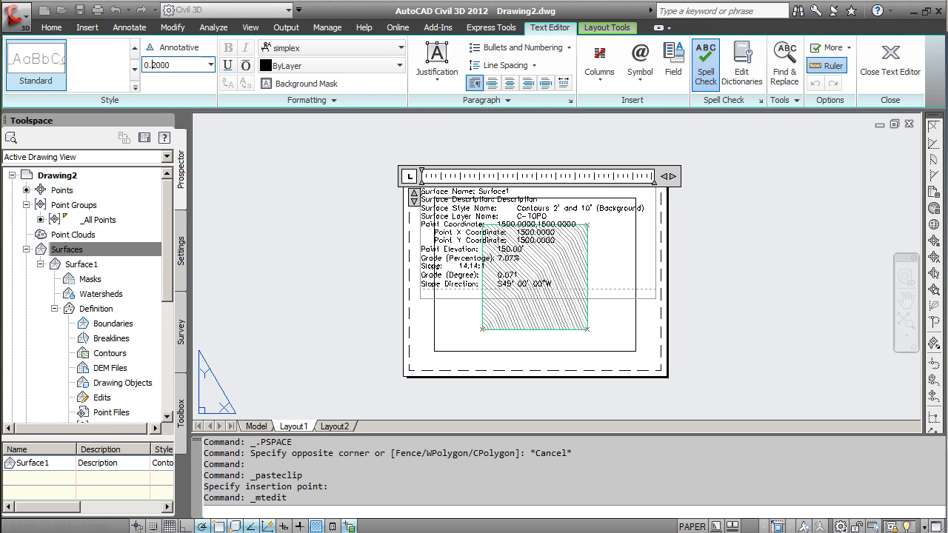
mouse_move(229, 86)
text(0.1000)
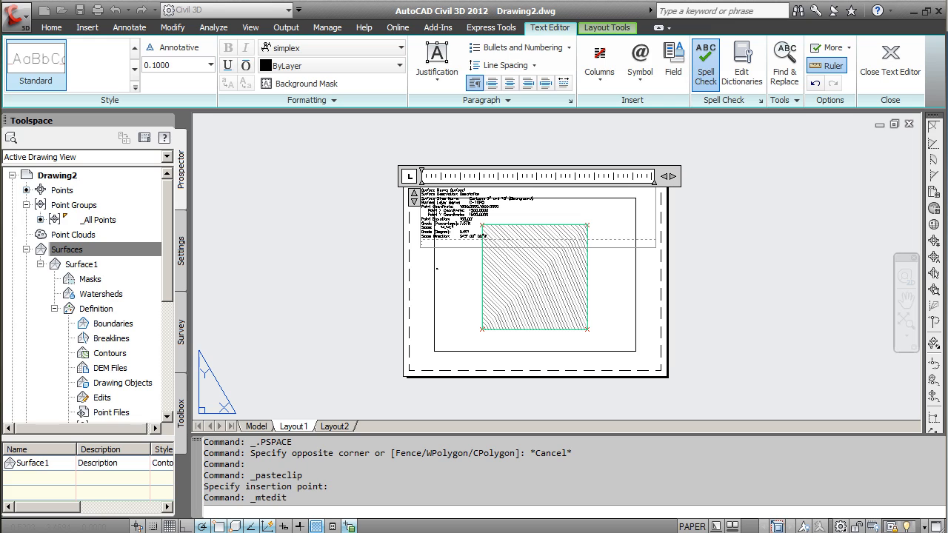
click(890, 63)
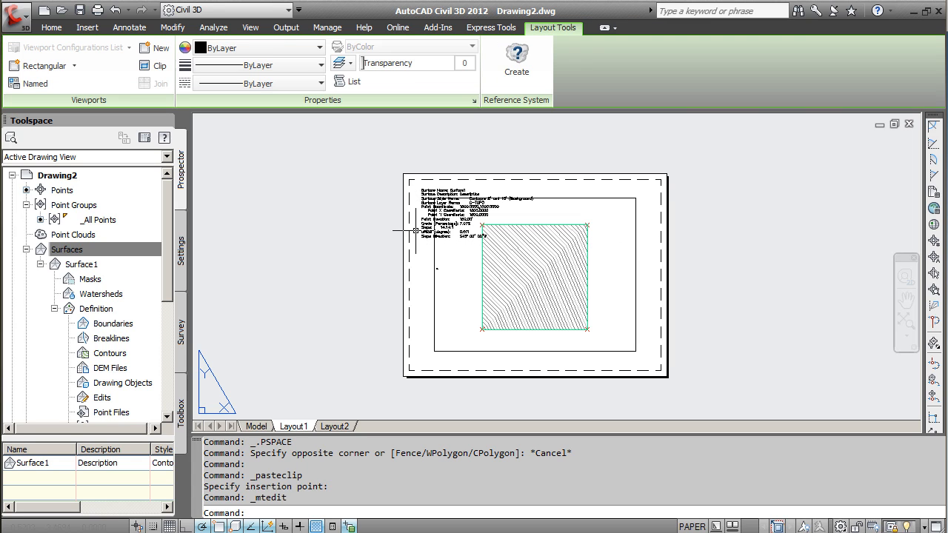